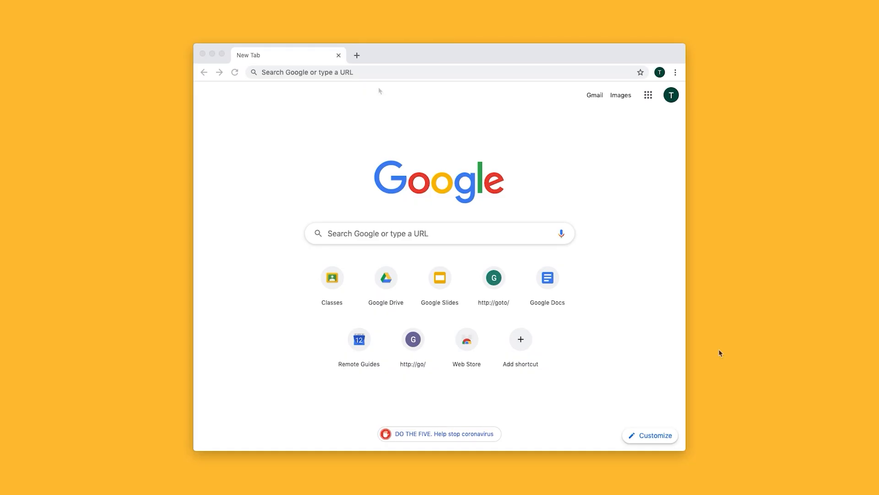
- Create a new quiz assignment titled 'Quiz 1' in the class's Classwork from classroom.google.com
{"action": "type", "text": "classroom.google.com/w/NjQ2OTIxMjcxNTVa/t/all"}
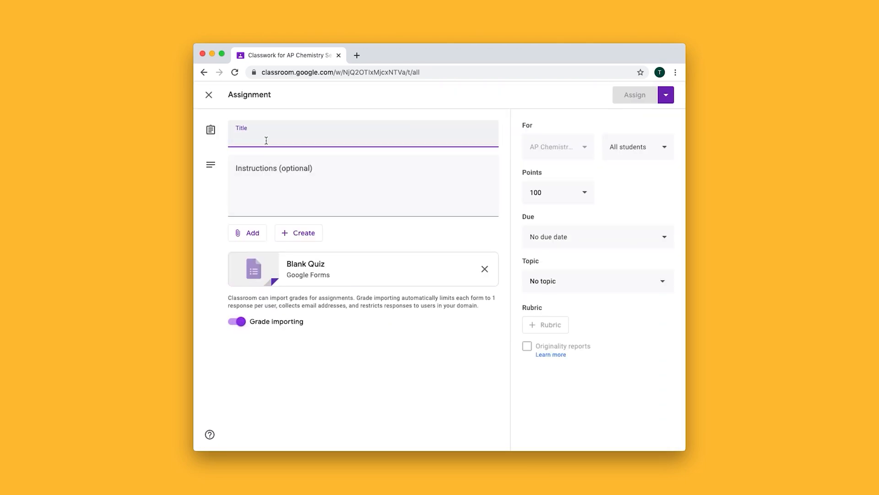
{"action": "type", "text": "Quiz 1"}
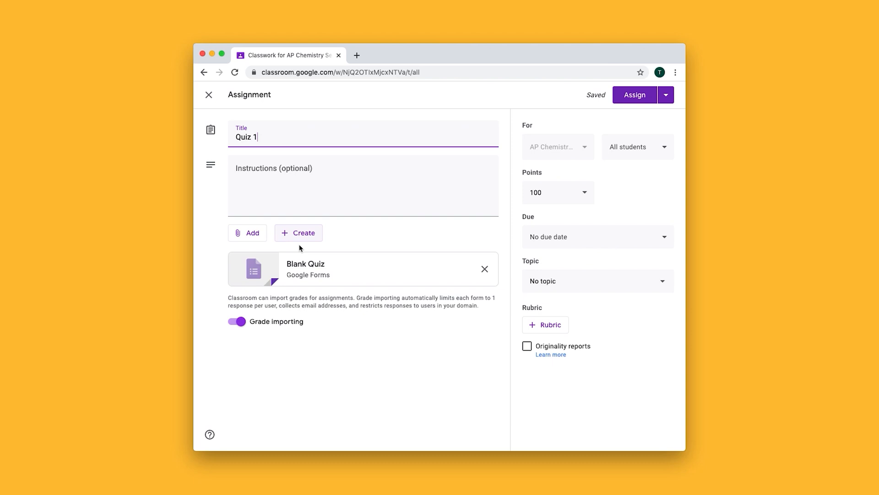
{"action": "mouse_move", "coordinate": [303, 272]}
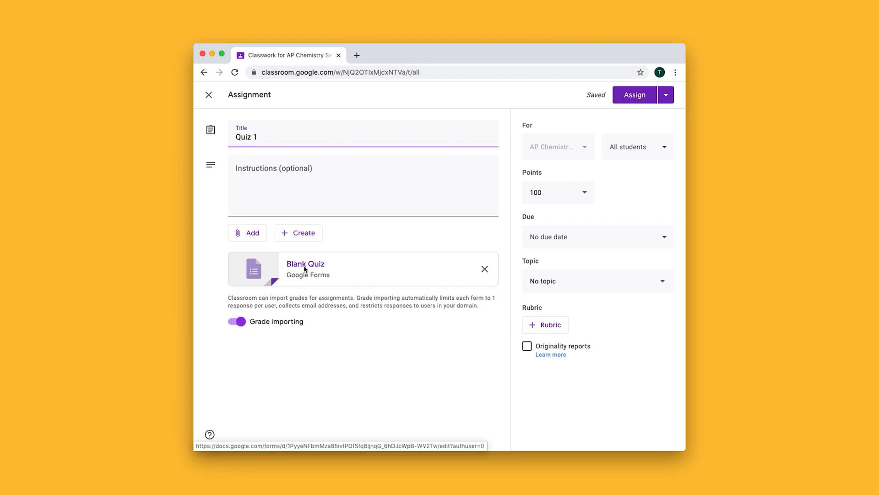
- Rename the attached form 'First Quiz' and write a water chemical-symbol question with options h20 and ho2
{"action": "left_click", "coordinate": [305, 269]}
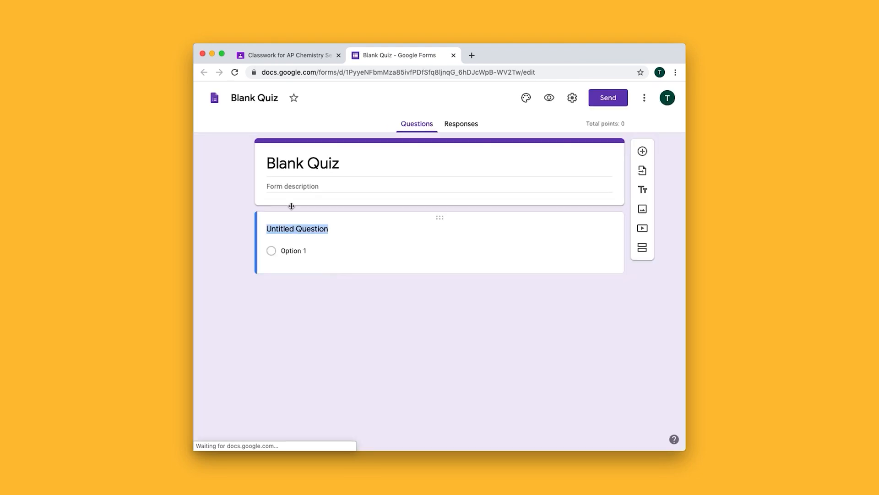
{"action": "type", "text": "First"}
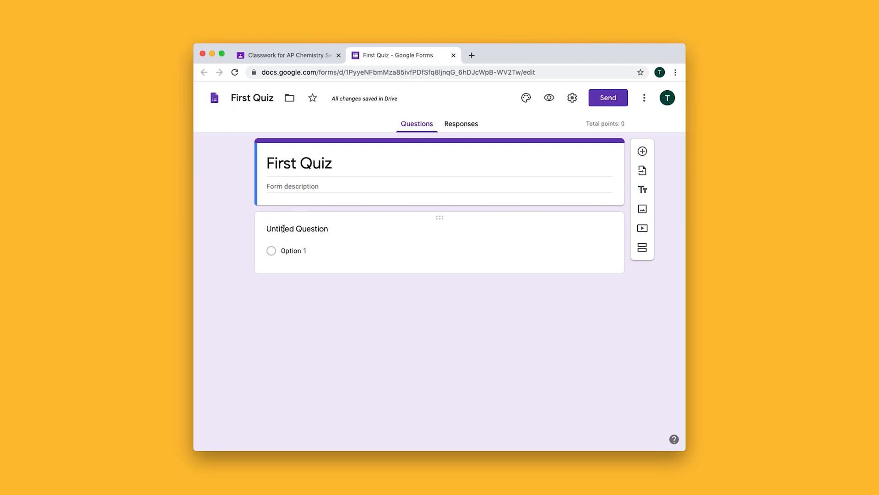
{"action": "left_click", "coordinate": [297, 229]}
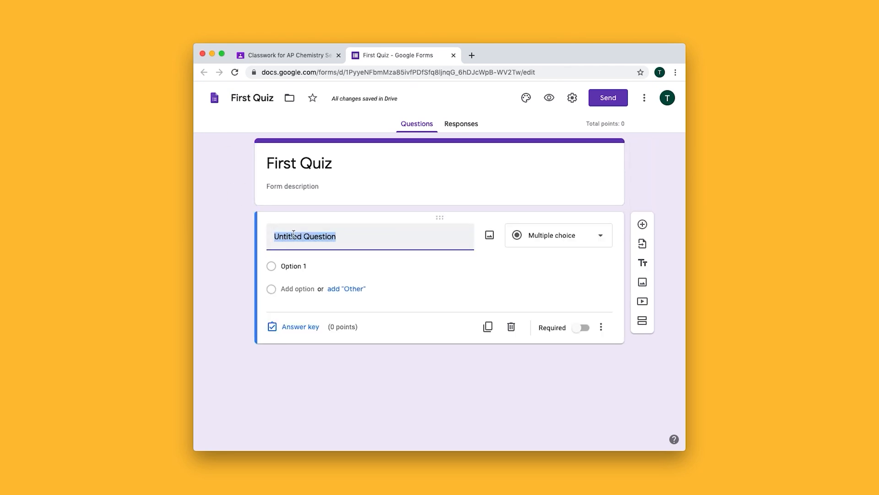
{"action": "type", "text": "What is the chemical symbol for water"}
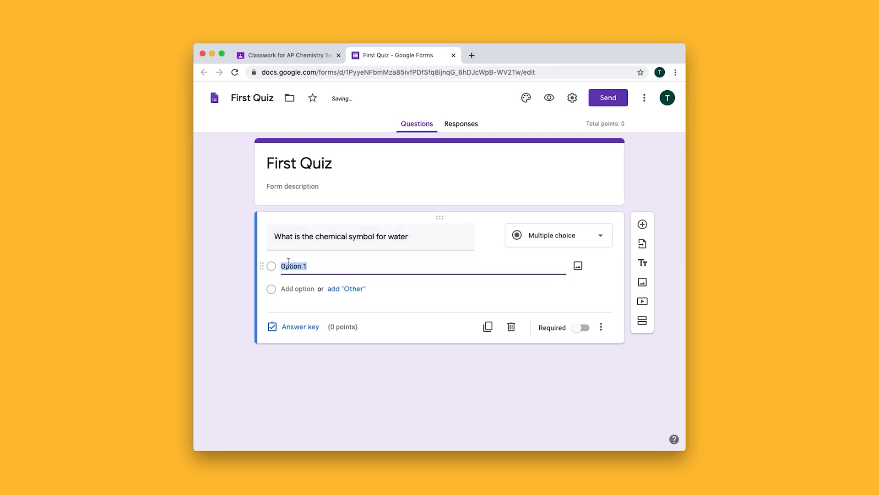
{"action": "type", "text": "h20"}
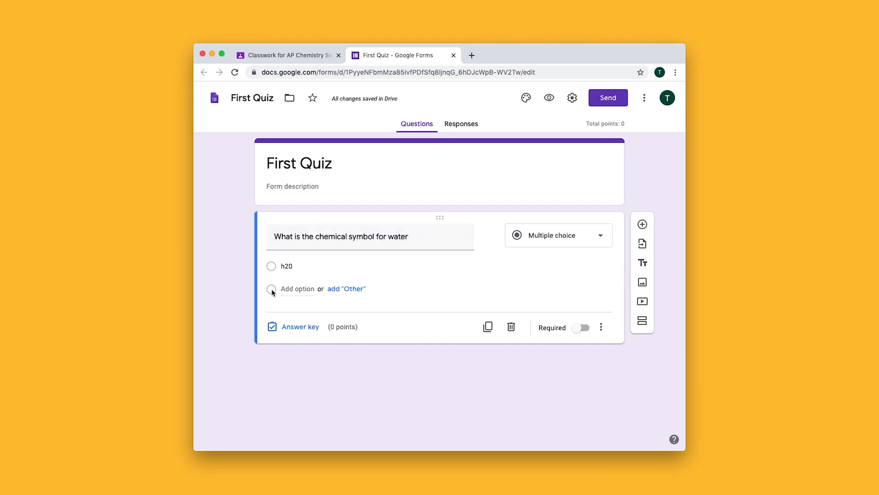
{"action": "type", "text": "ho2"}
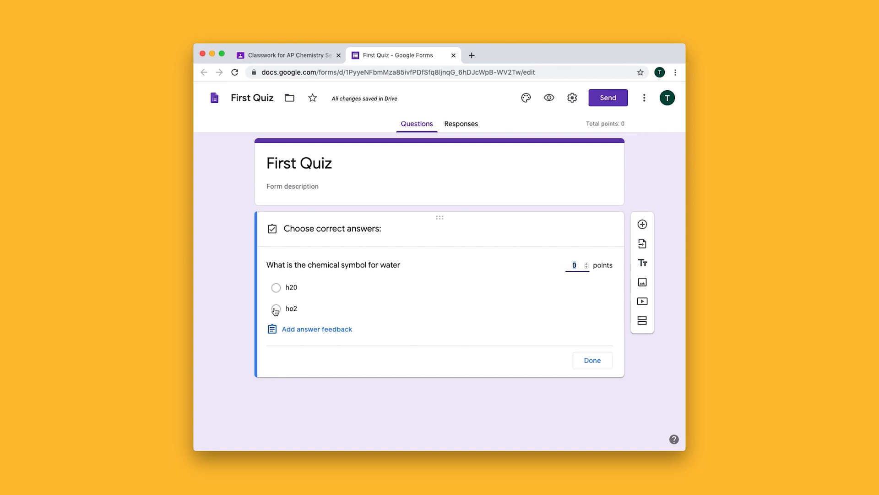
- In the answer key, mark h20 correct and make the question worth 5 points
{"action": "left_click", "coordinate": [276, 286]}
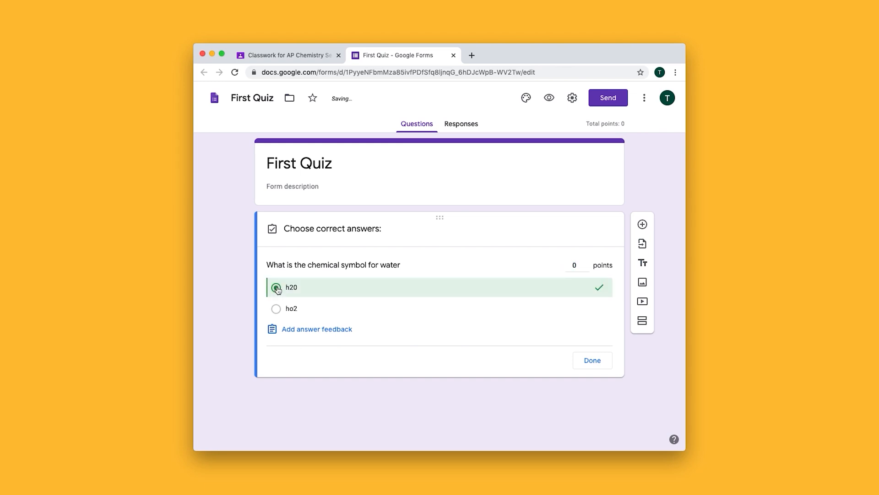
{"action": "left_click", "coordinate": [573, 264]}
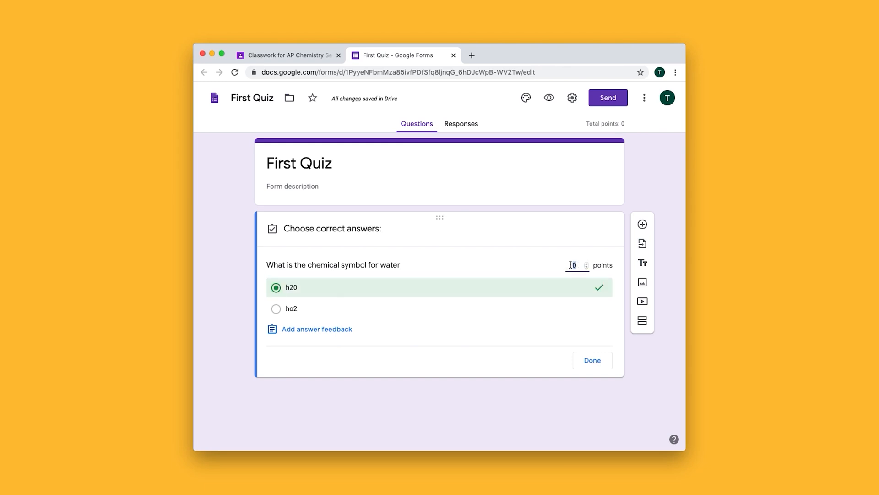
{"action": "type", "text": "5"}
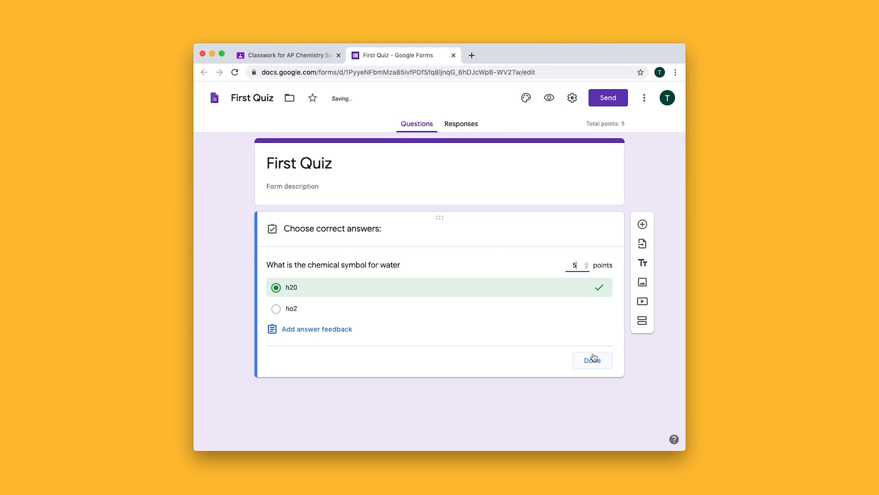
- Add a second, short-answer question asking for helium's chemical symbol
{"action": "left_click", "coordinate": [591, 360]}
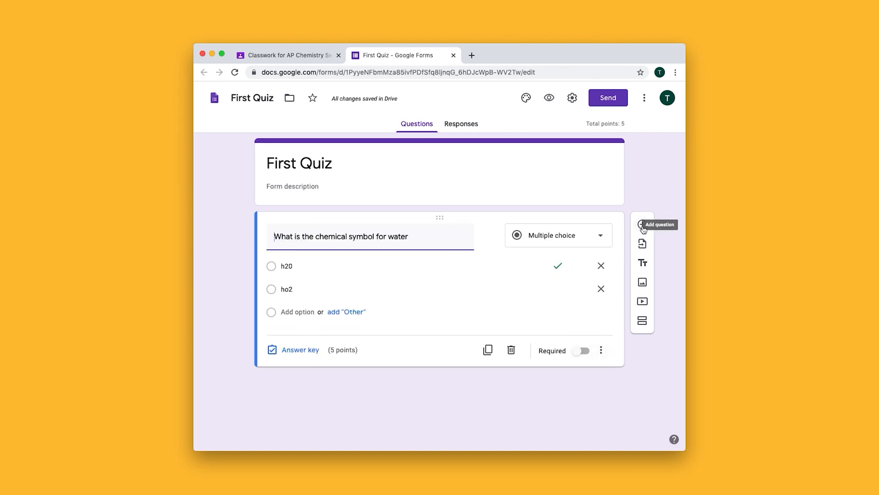
{"action": "left_click", "coordinate": [642, 226]}
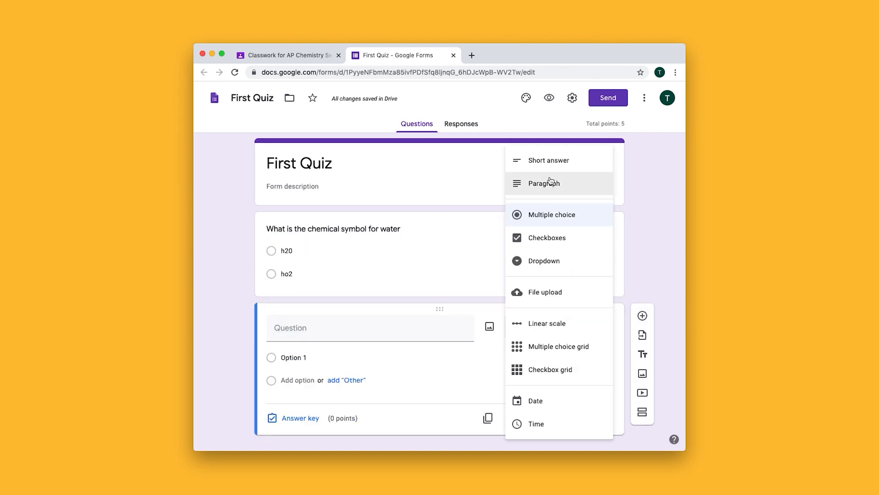
{"action": "left_click", "coordinate": [548, 160]}
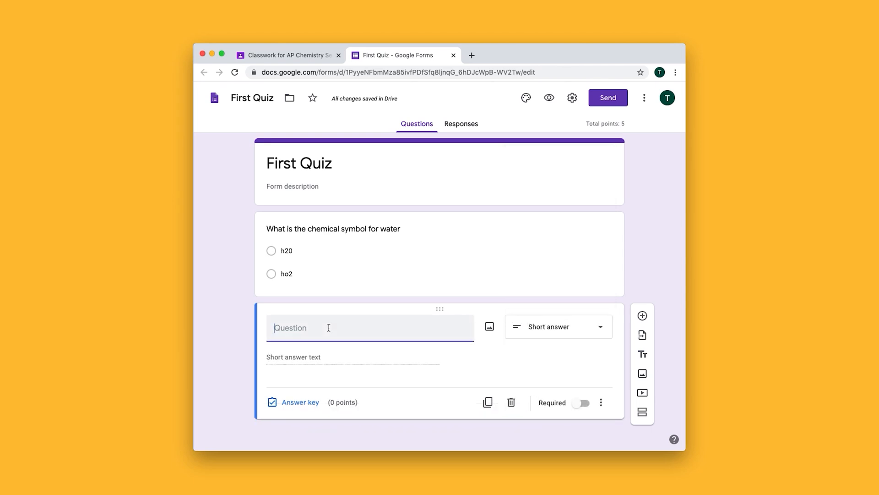
{"action": "type", "text": "What is the chemical symbol fior"}
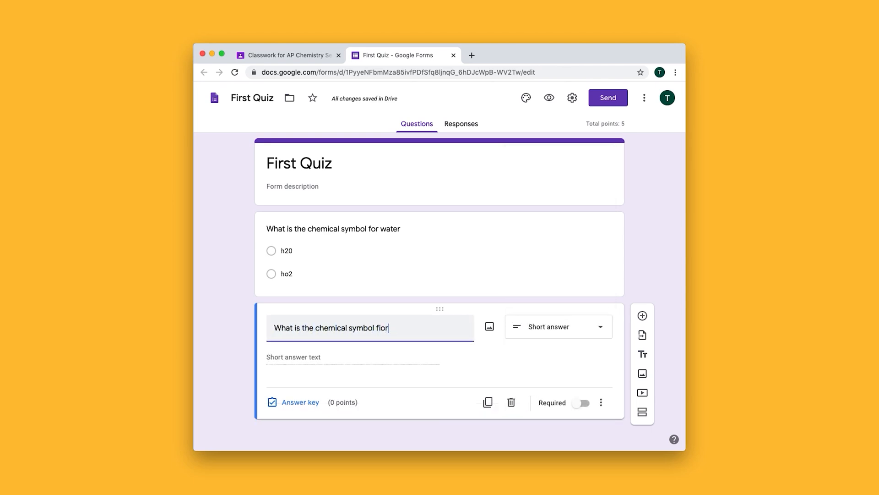
- Set the helium answer key to accept 'He' or 'he' and confirm it
{"action": "left_click", "coordinate": [301, 402]}
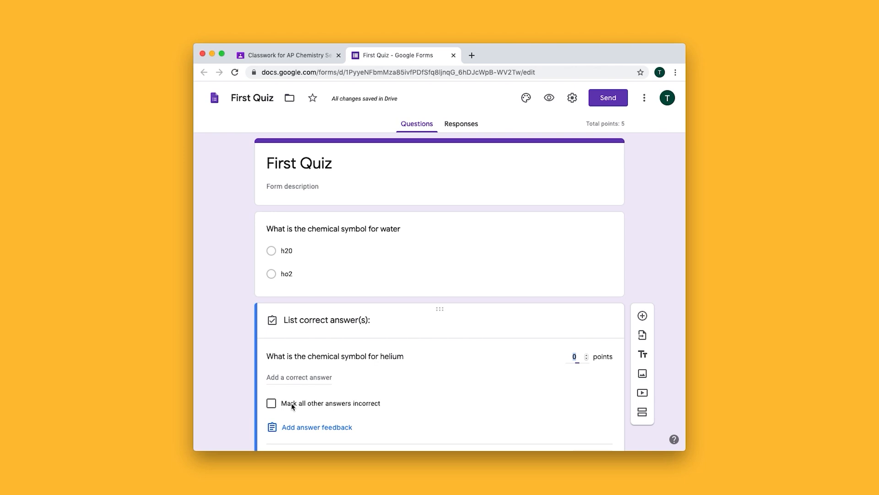
{"action": "type", "text": "He"}
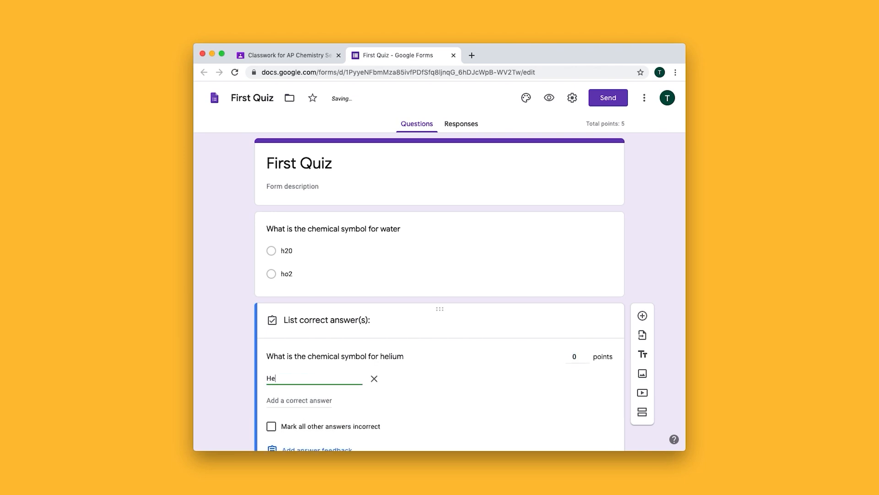
{"action": "type", "text": "he"}
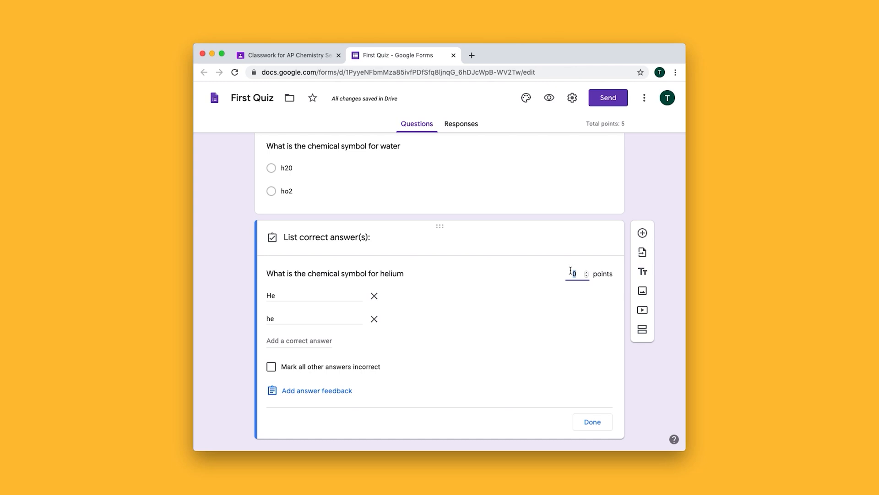
{"action": "left_click", "coordinate": [592, 421]}
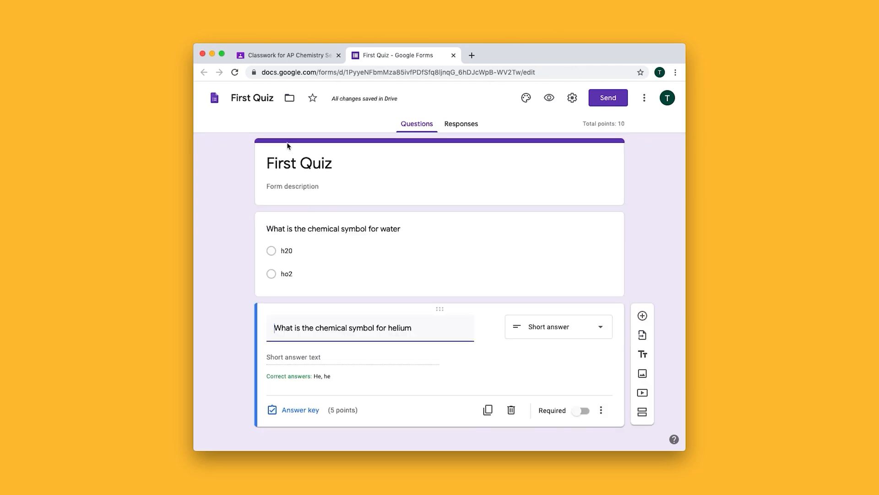
{"action": "mouse_move", "coordinate": [472, 99]}
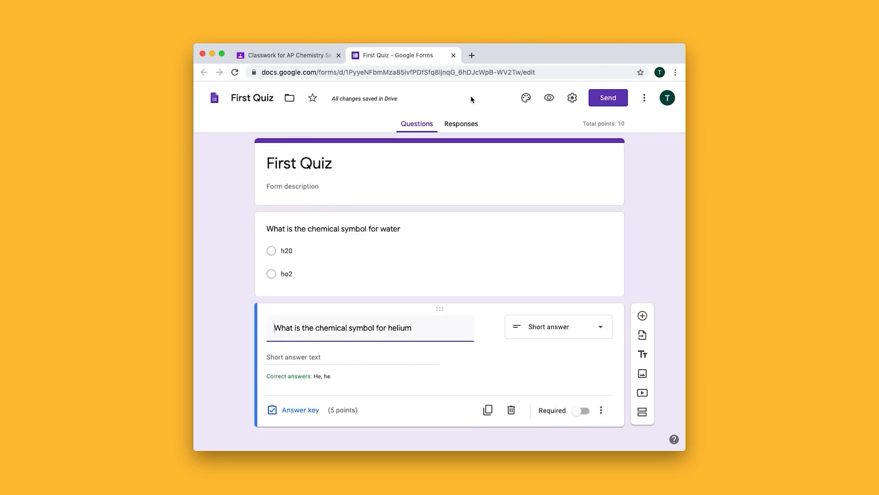
{"action": "mouse_move", "coordinate": [450, 64]}
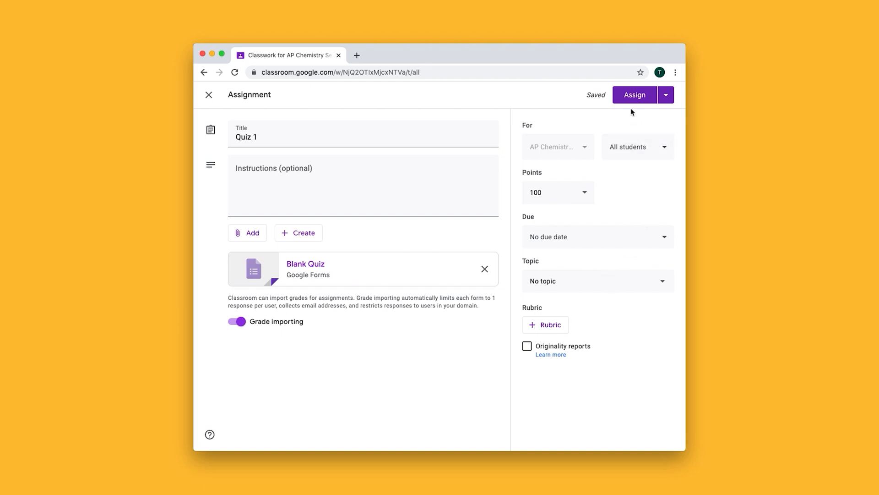
- Schedule Quiz 1 to post on Mar 18, 2020 at 8:00 AM instead of assigning it now
{"action": "left_click", "coordinate": [666, 94]}
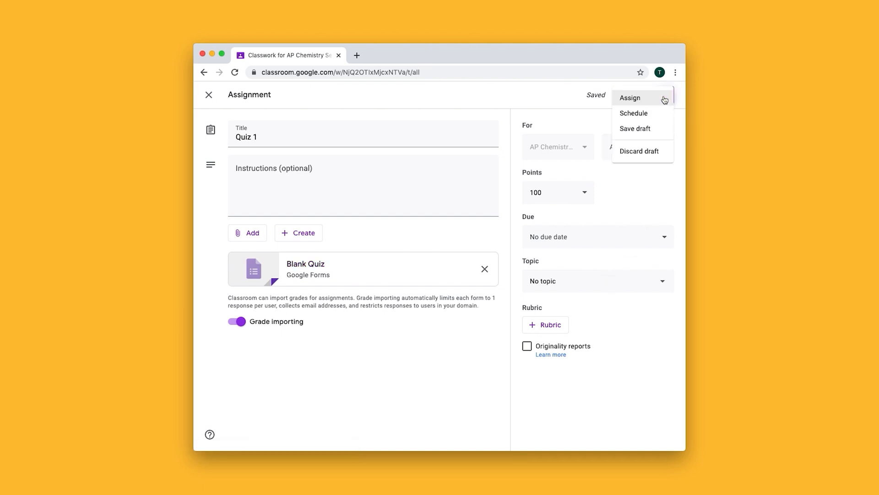
{"action": "left_click", "coordinate": [634, 114]}
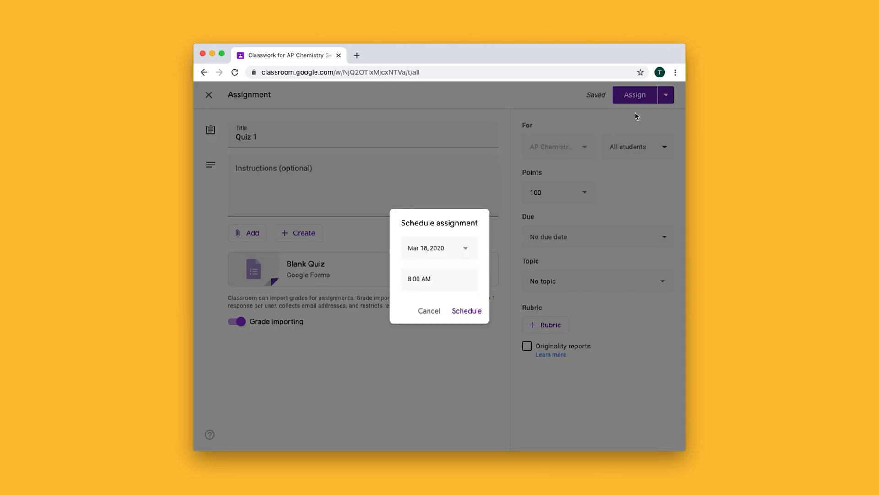
{"action": "left_click", "coordinate": [467, 310]}
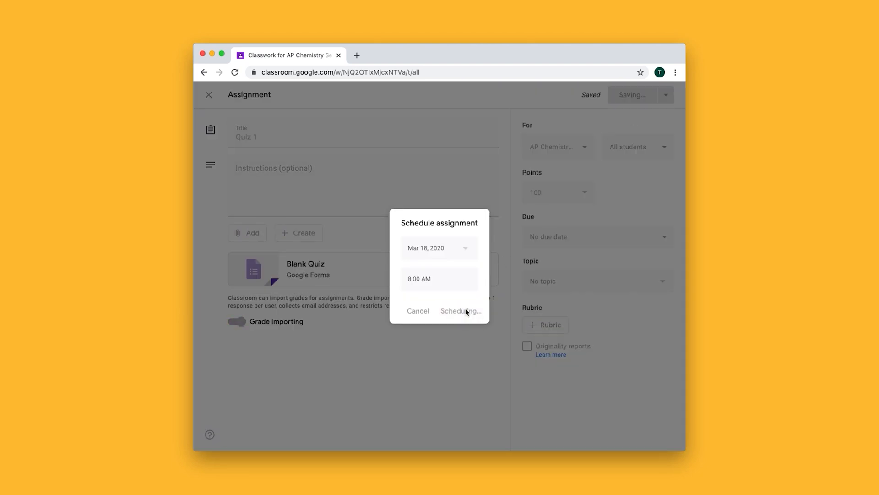
{"action": "left_click", "coordinate": [461, 311]}
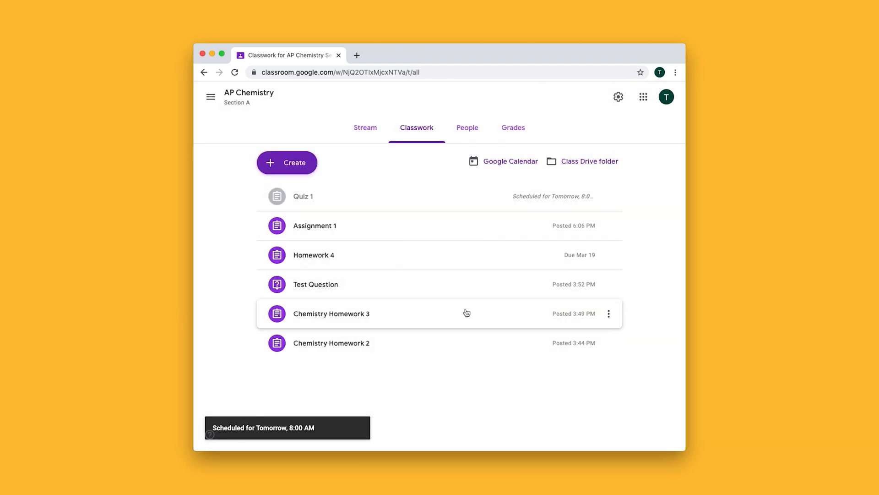